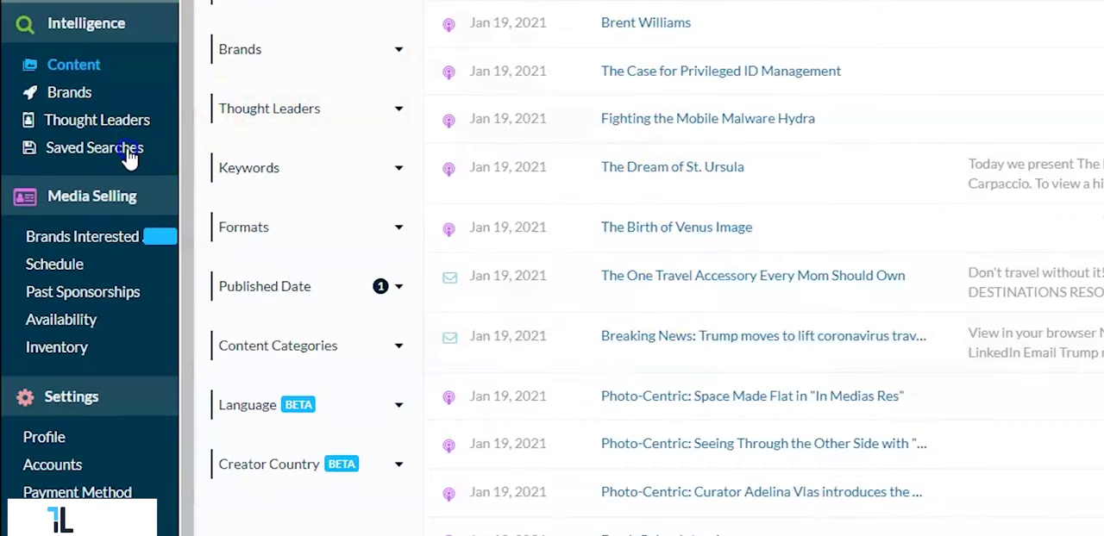
Open Saved Searches and load the summary report for the first saved search, 'WFH creators'
left_click(93, 147)
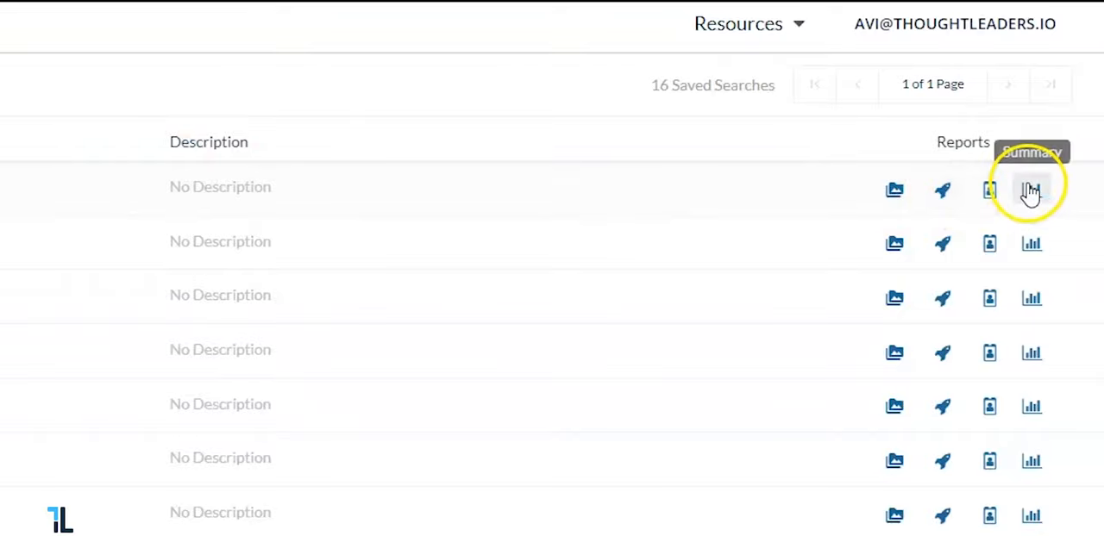
left_click(1028, 184)
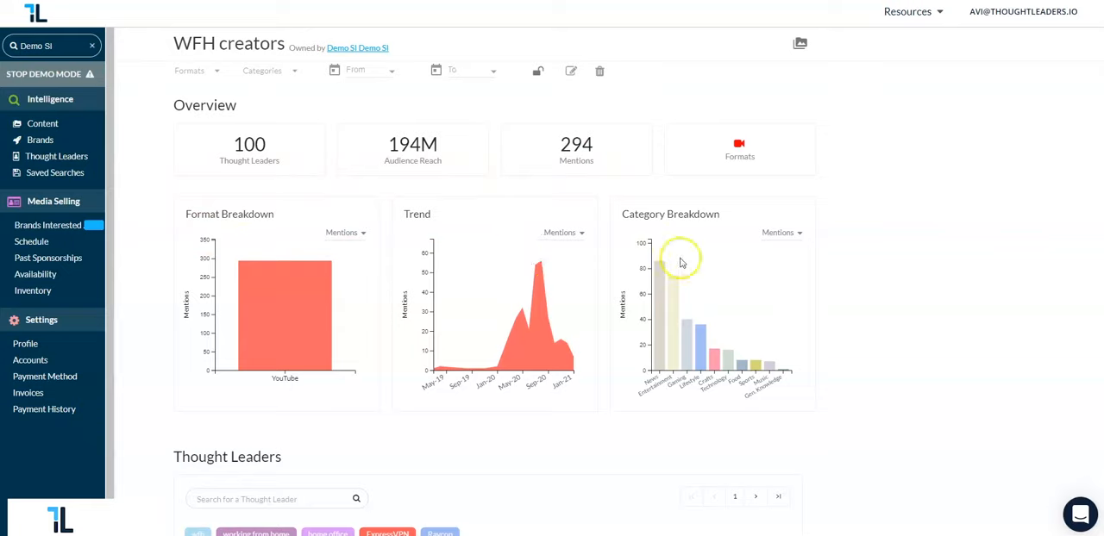
mouse_move(700, 263)
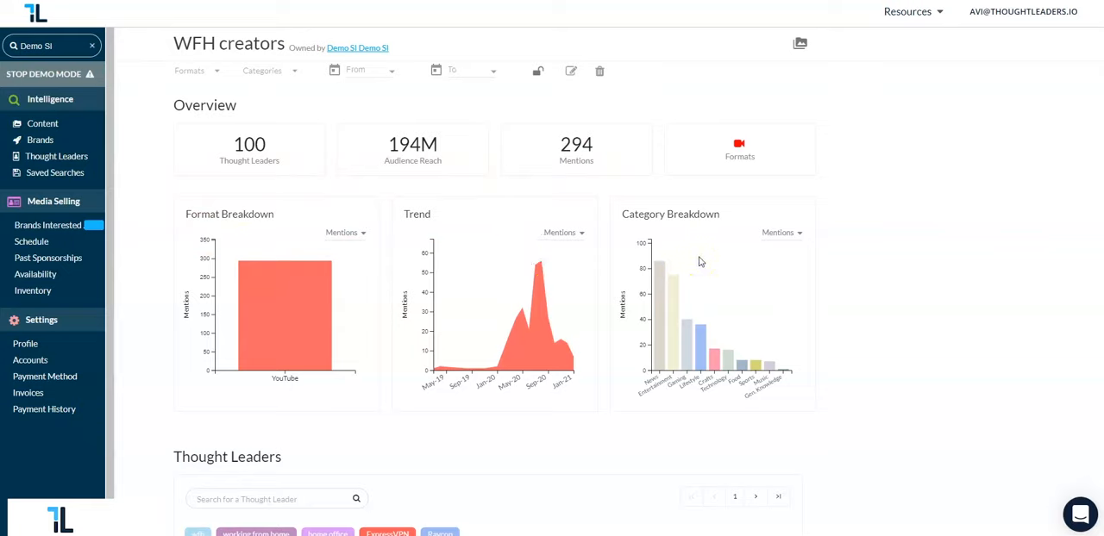
mouse_move(701, 259)
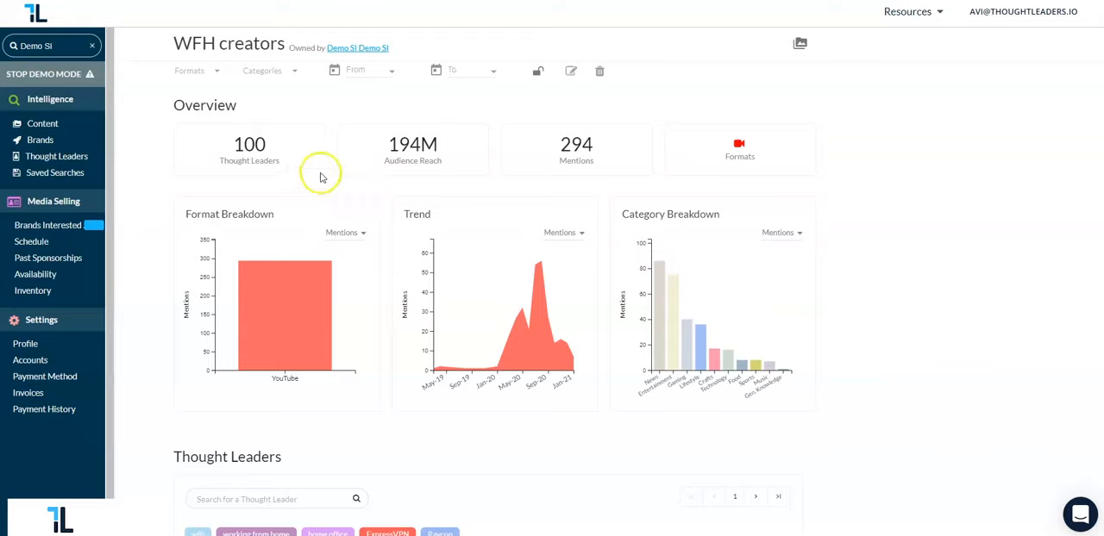
mouse_move(183, 214)
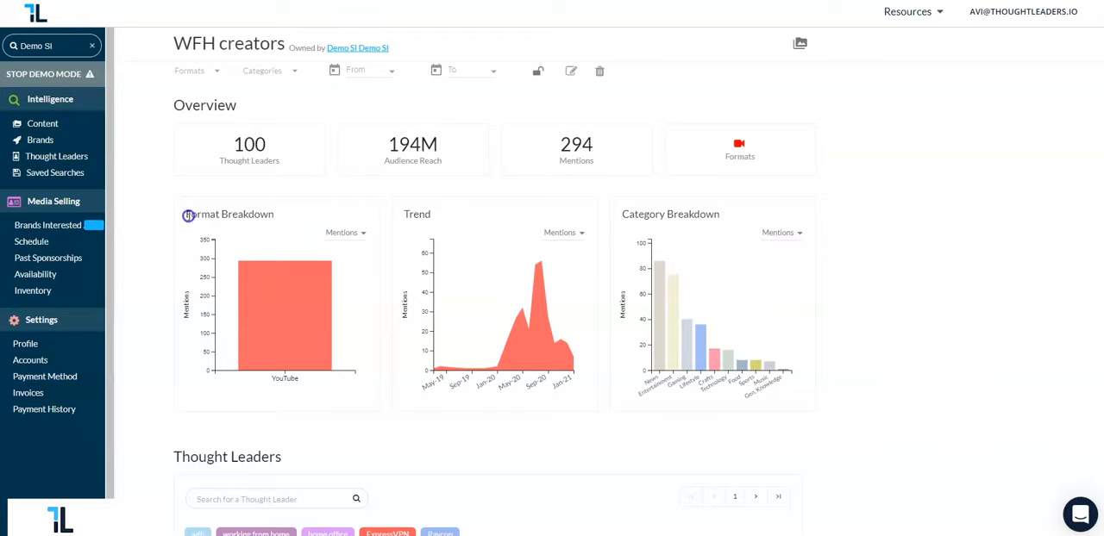
double_click(227, 214)
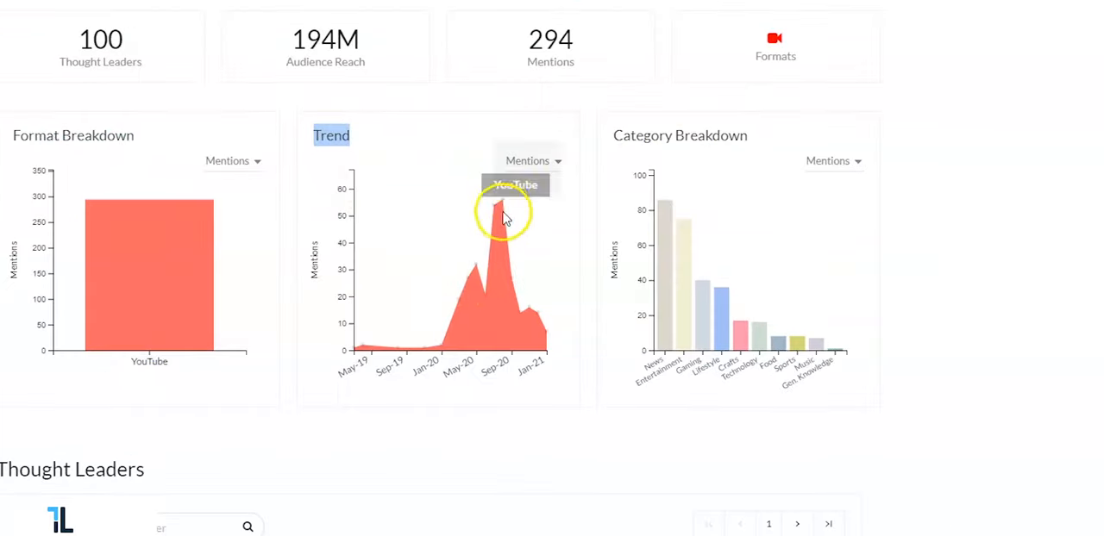
mouse_move(341, 371)
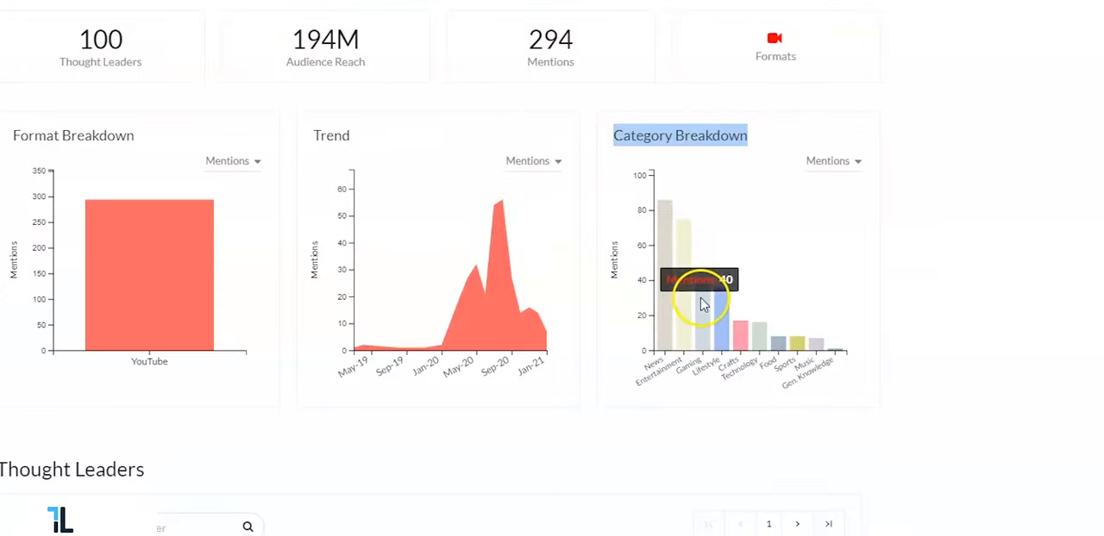
mouse_move(766, 341)
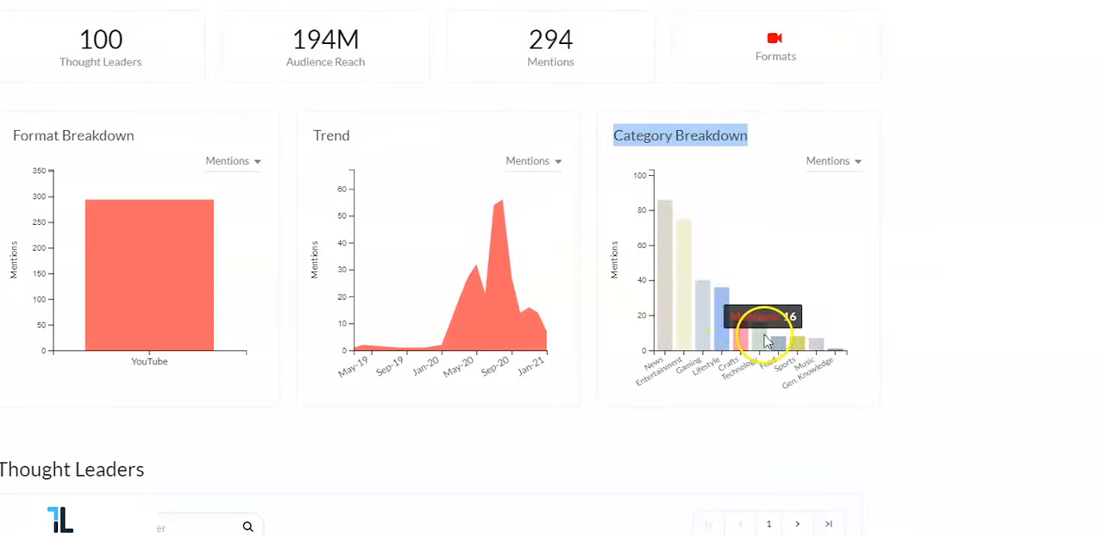
mouse_move(803, 372)
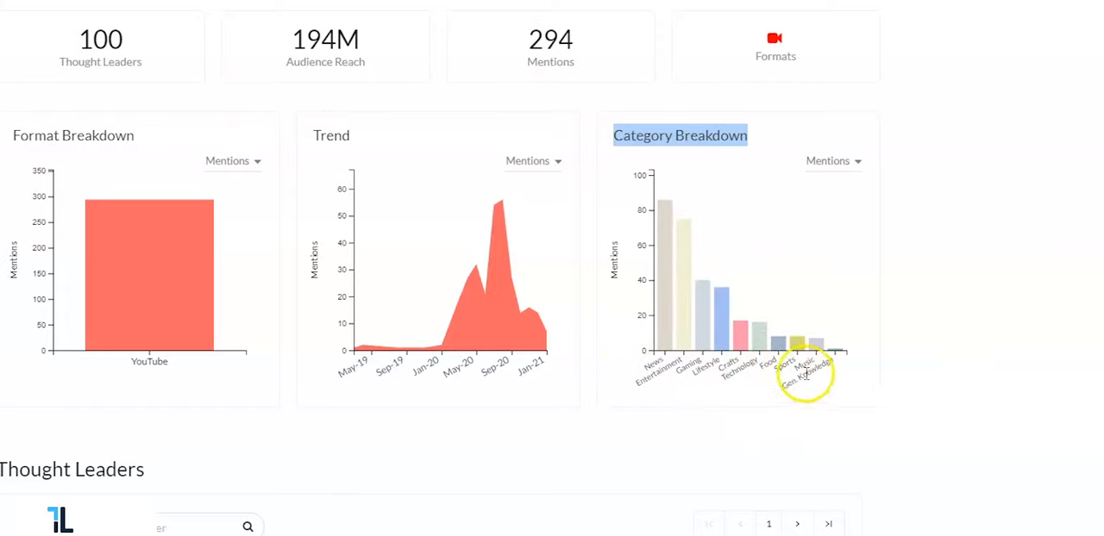
mouse_move(619, 372)
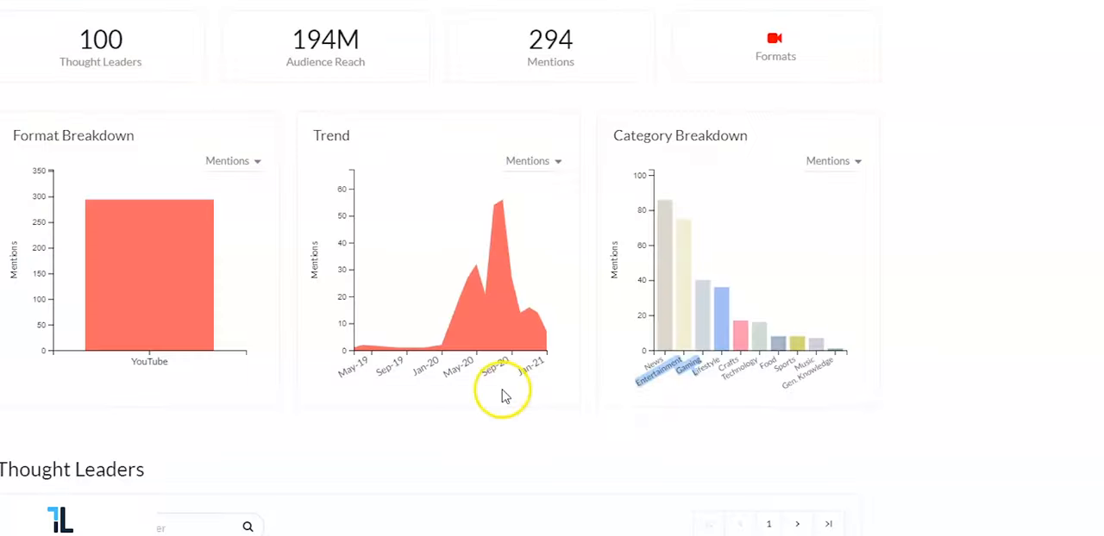
mouse_move(557, 347)
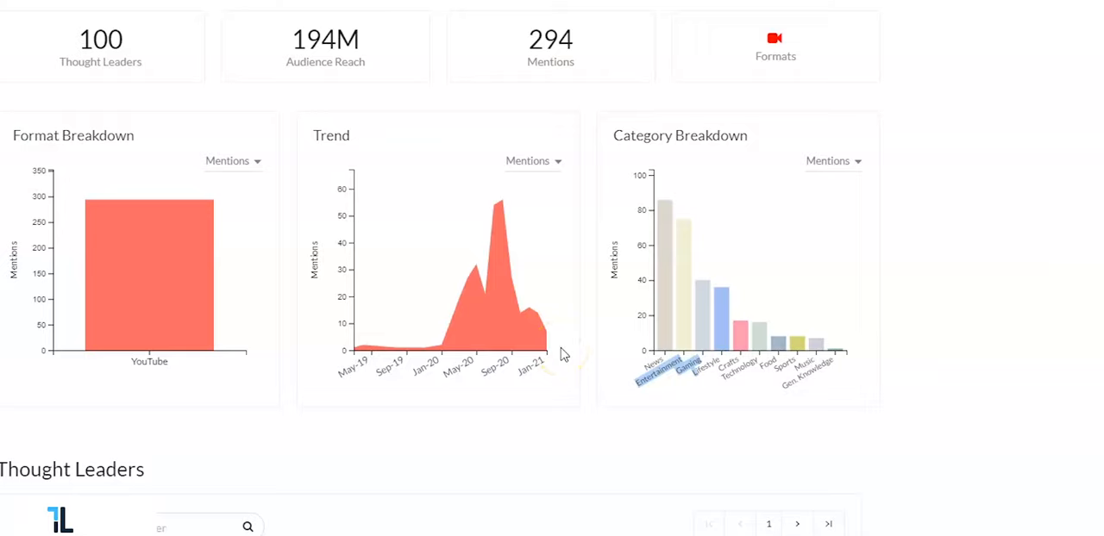
mouse_move(533, 341)
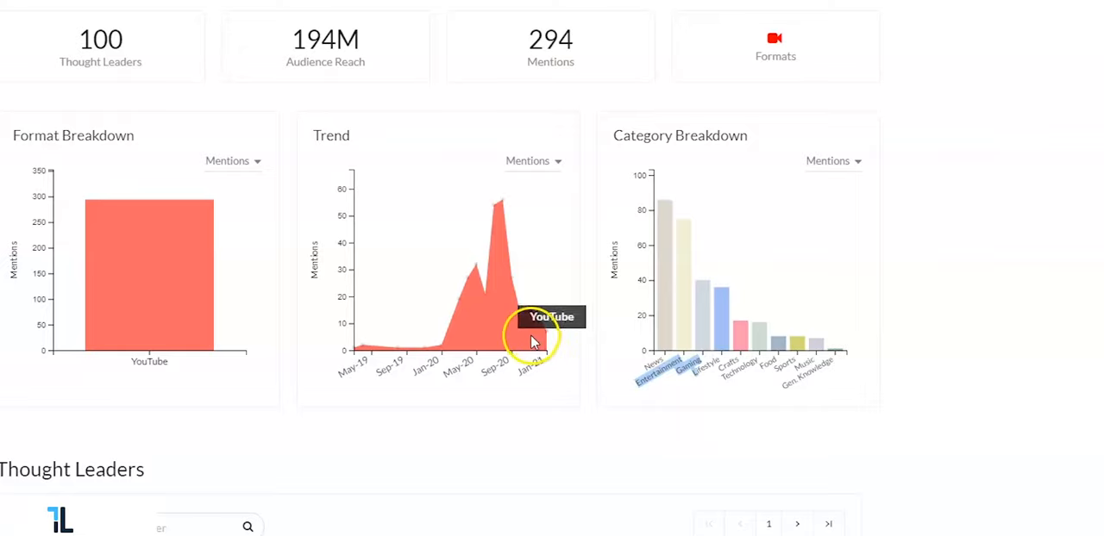
mouse_move(411, 369)
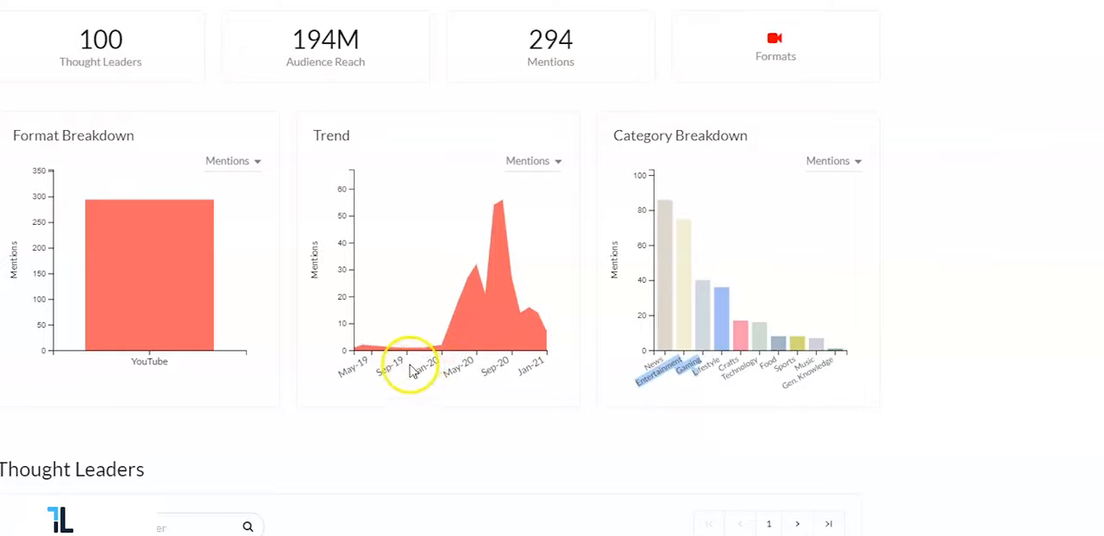
mouse_move(325, 364)
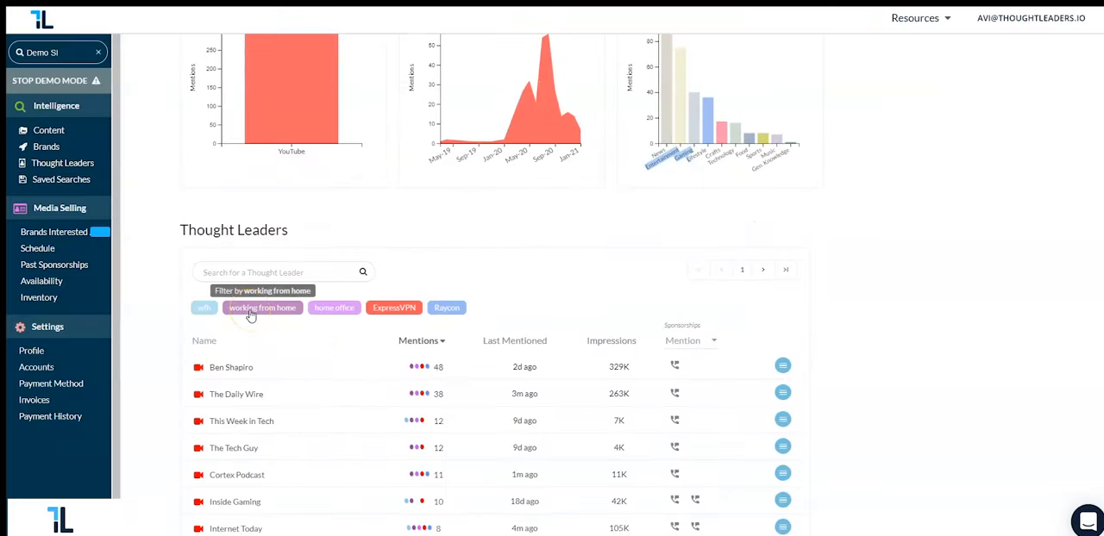
mouse_move(393, 307)
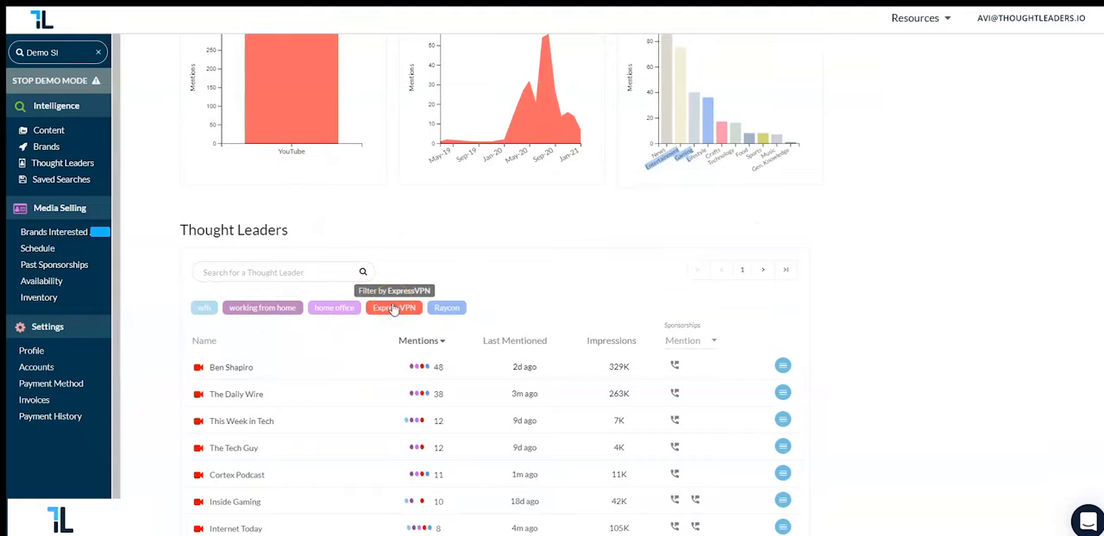
Scroll down to the Thought Leaders table with its keyword filter tags
scroll("down", 3)
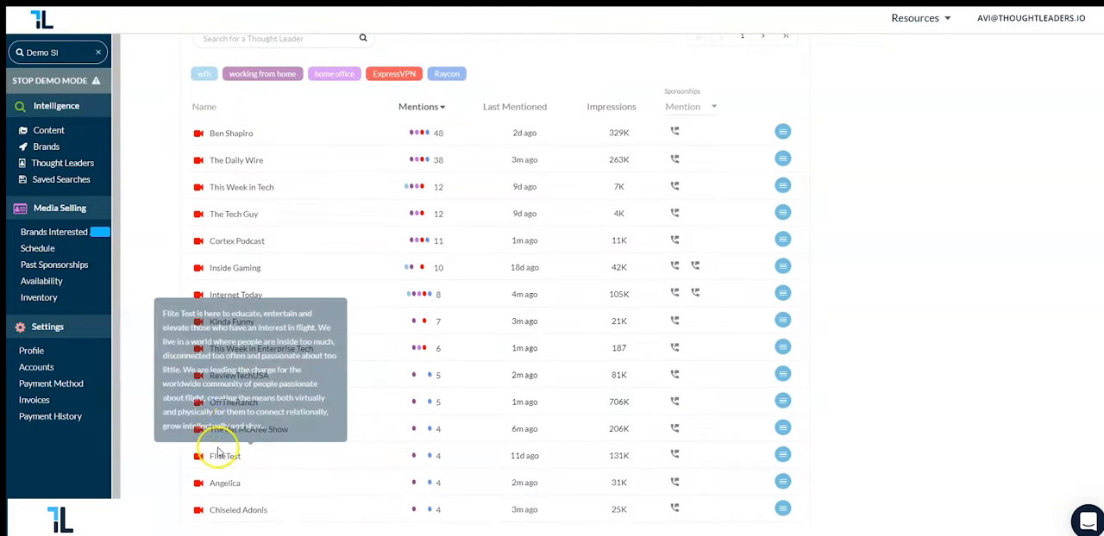
mouse_move(321, 459)
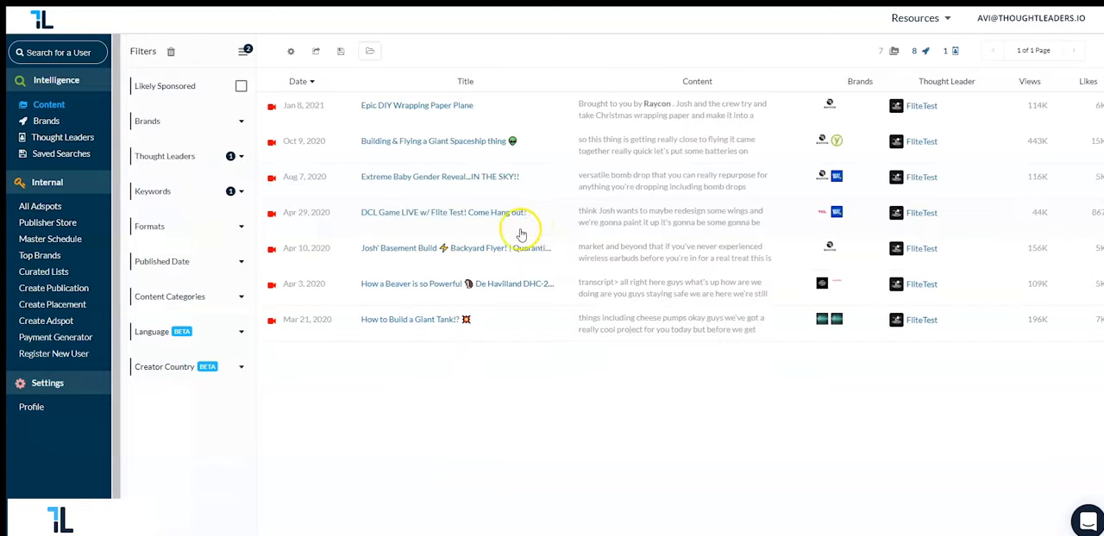
mouse_move(652, 103)
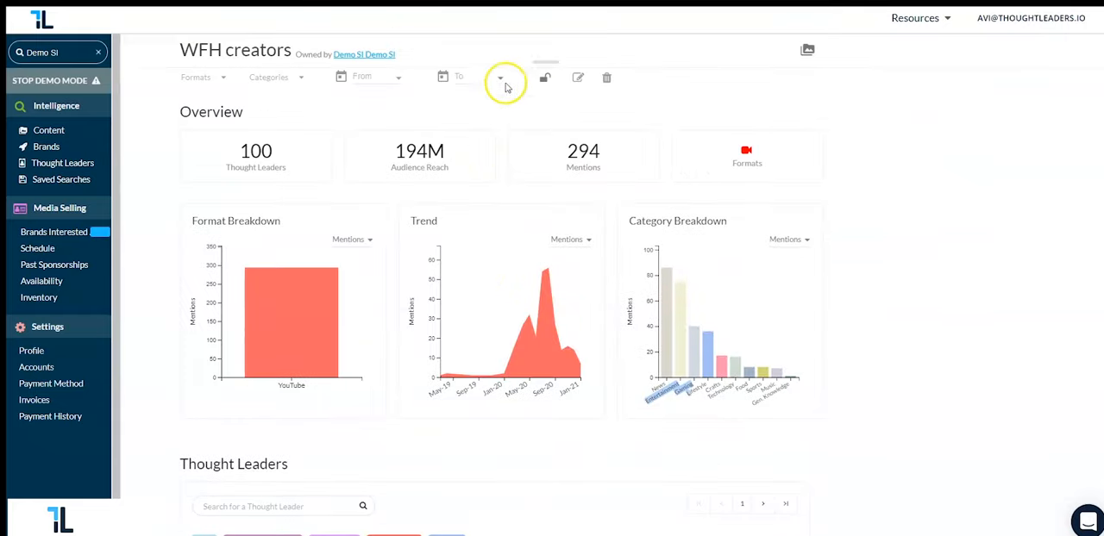
mouse_move(766, 297)
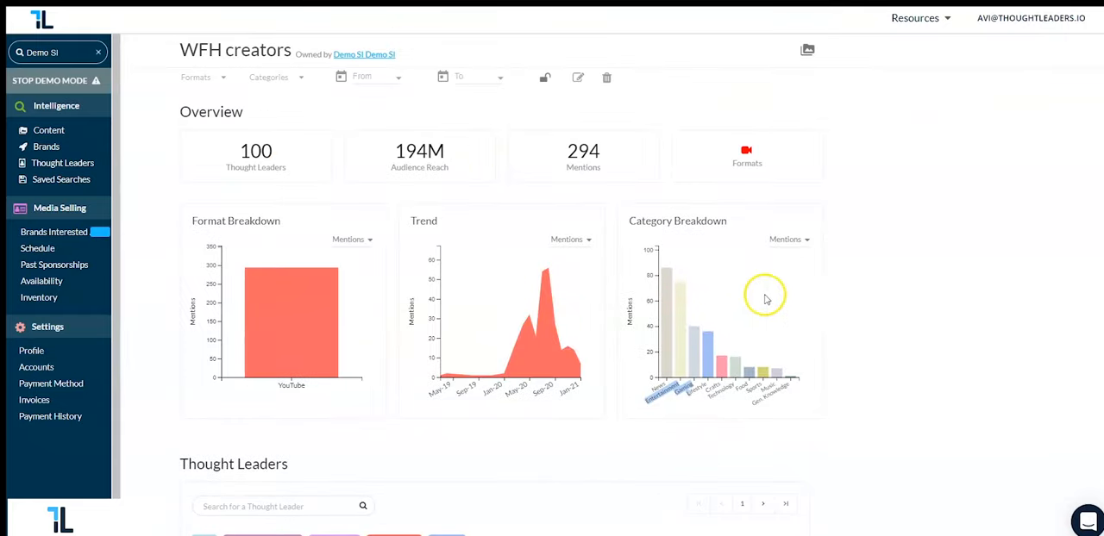
mouse_move(372, 111)
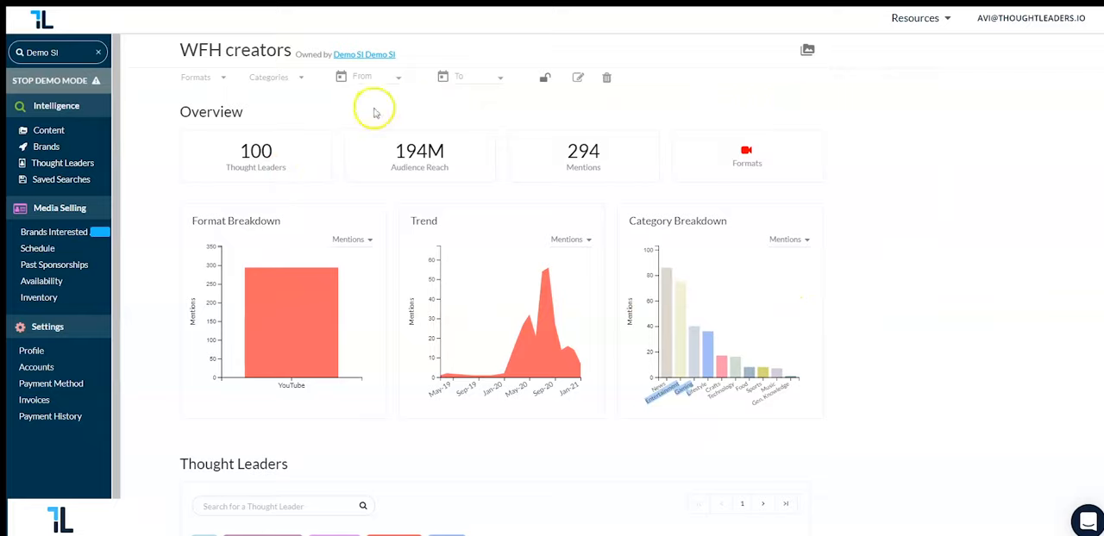